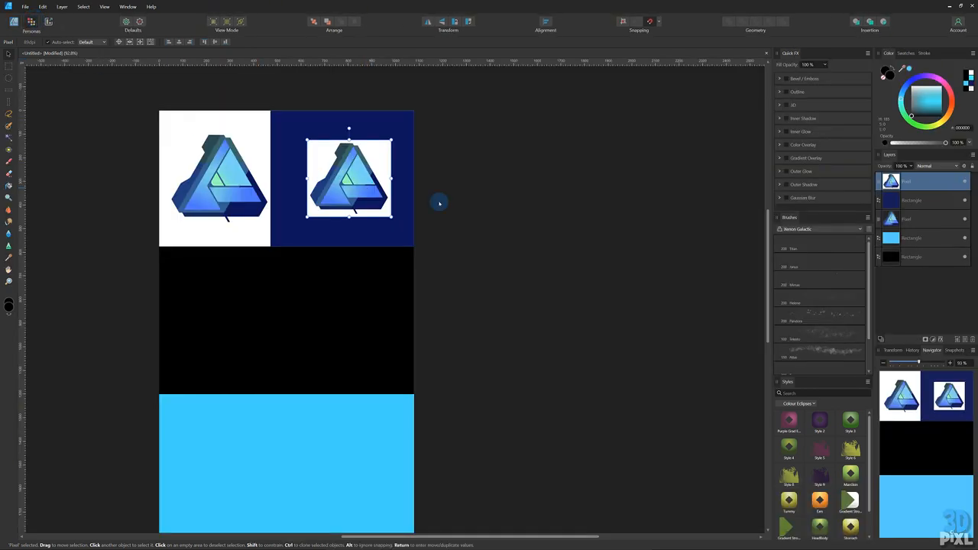
Step: Flood-select the white background, invert the selection to the logo shape and mask the background out
right_click(904, 180)
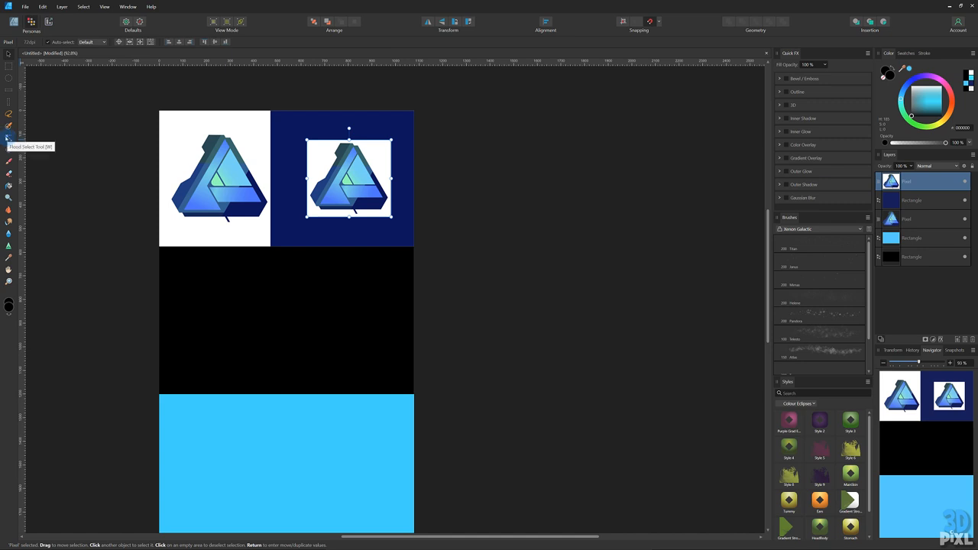
click(9, 139)
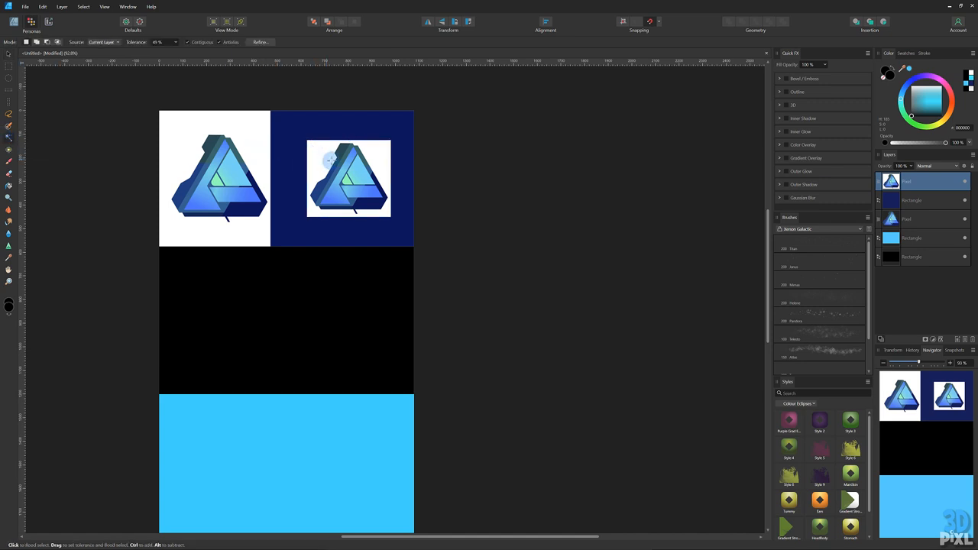
click(330, 160)
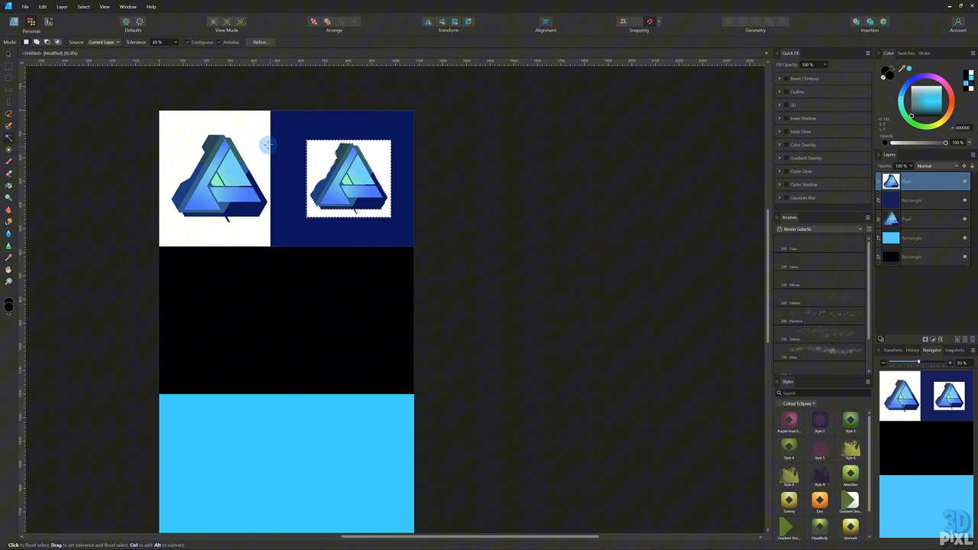
click(83, 6)
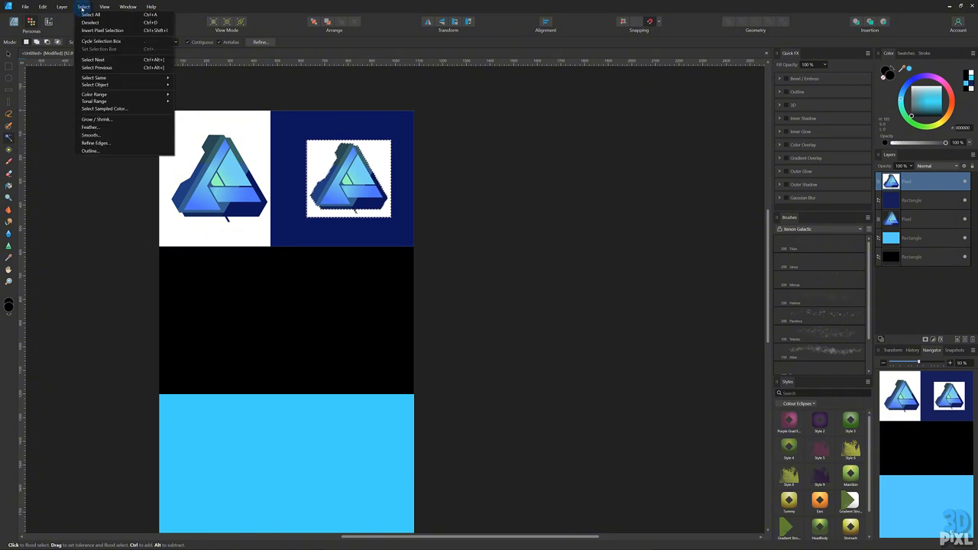
click(90, 23)
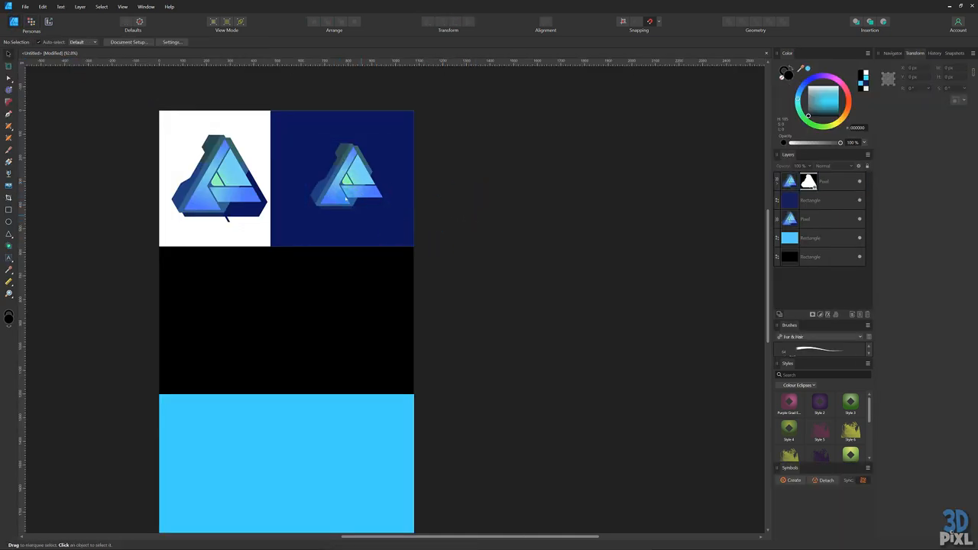
Step: Duplicate the masked logo and position the copy on the black panel
click(348, 177)
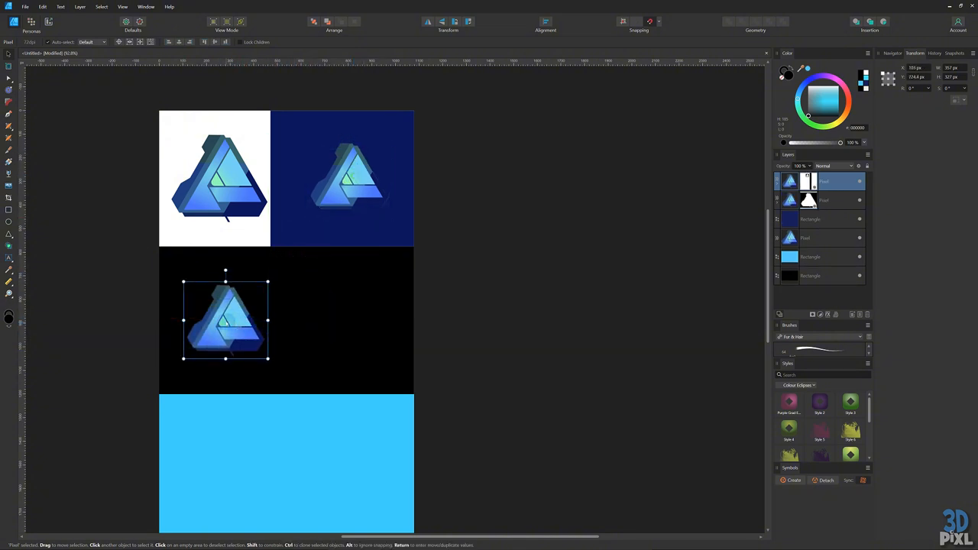
drag(226, 357, 228, 356)
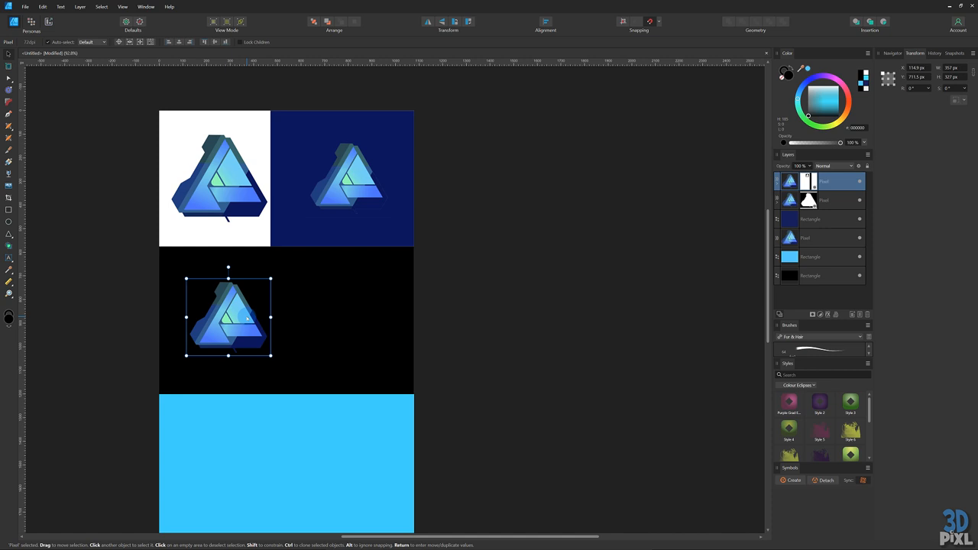
mouse_move(290, 315)
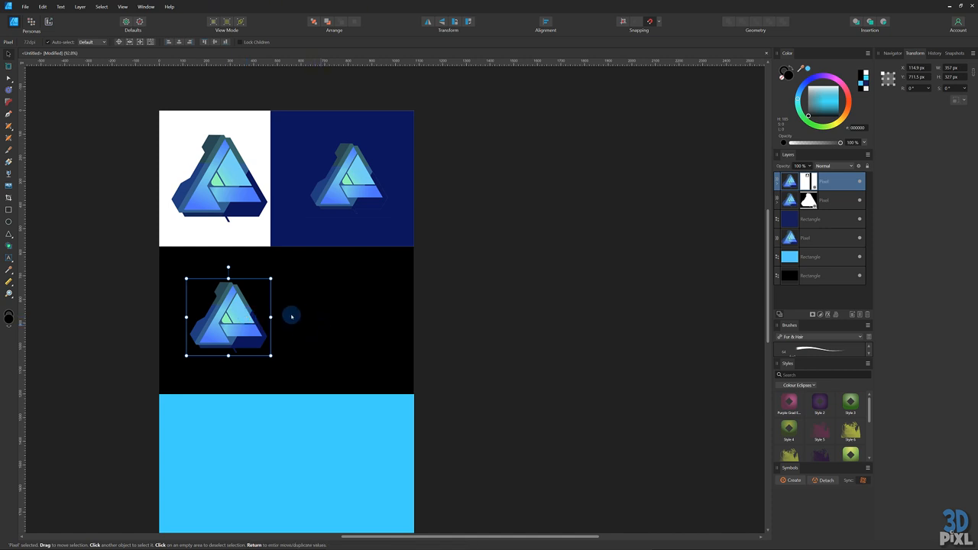
mouse_move(282, 321)
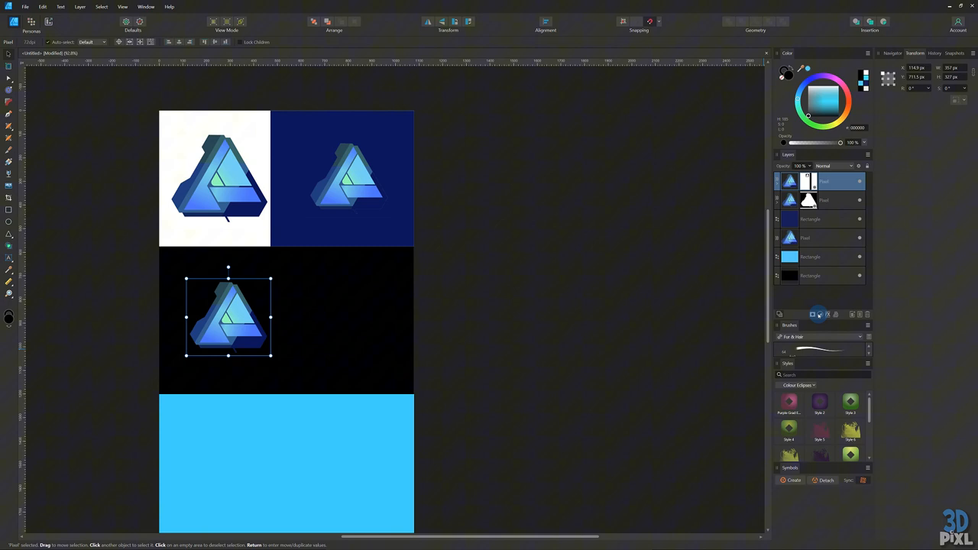
click(819, 315)
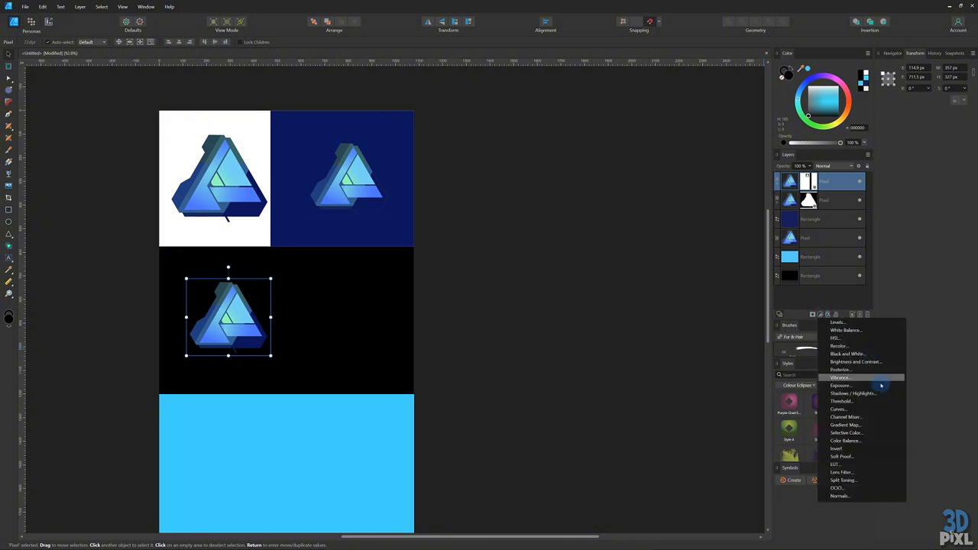
mouse_move(847, 425)
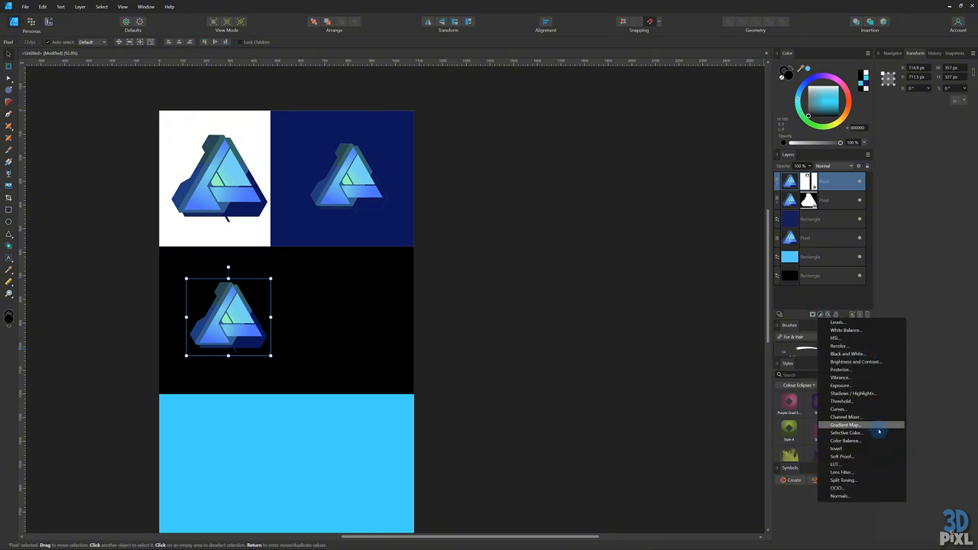
Step: Add a Gradient Map adjustment with a grey colour stop so the logo renders in greyscale
click(845, 424)
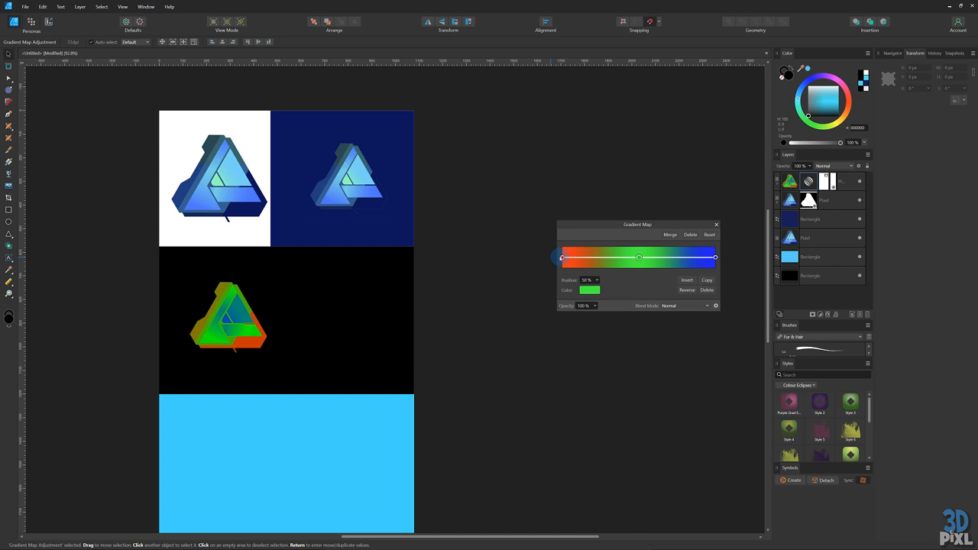
click(589, 291)
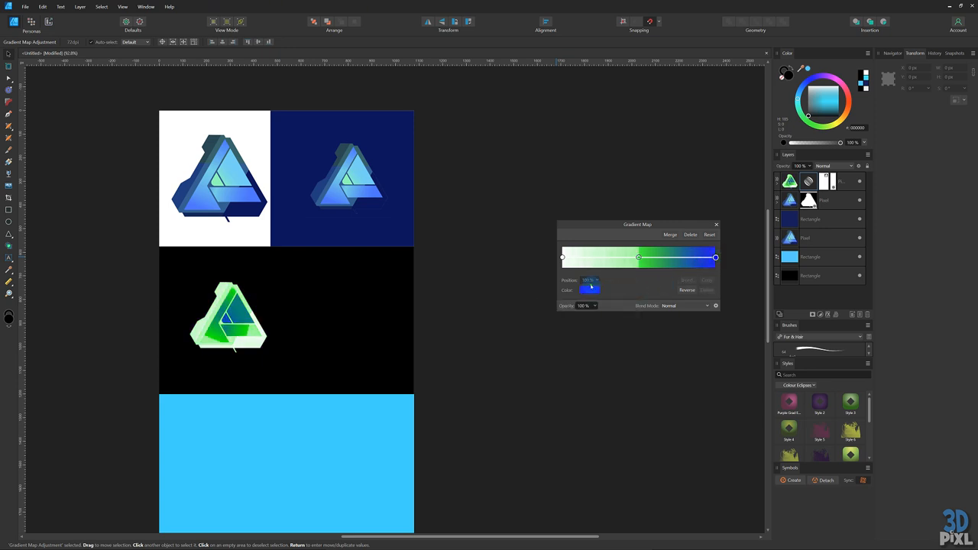
click(590, 291)
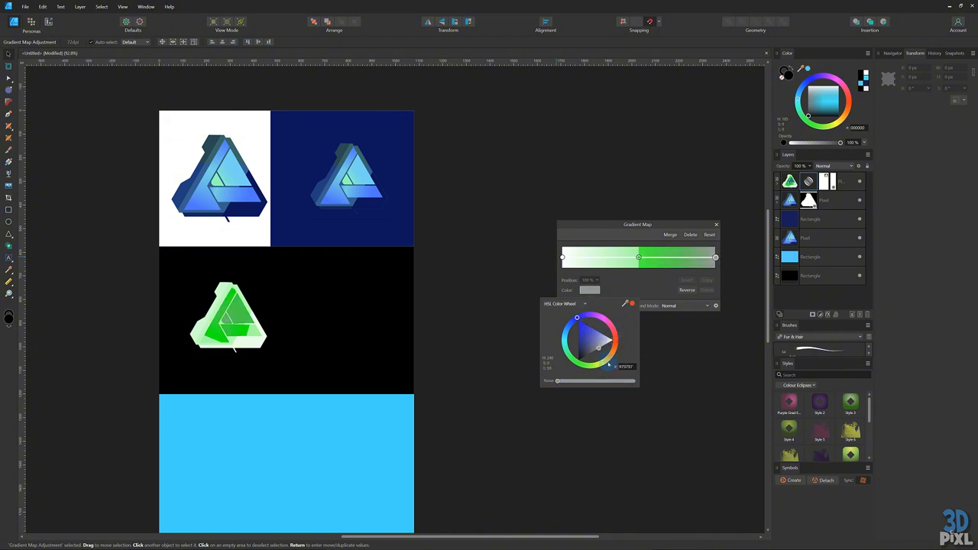
click(639, 257)
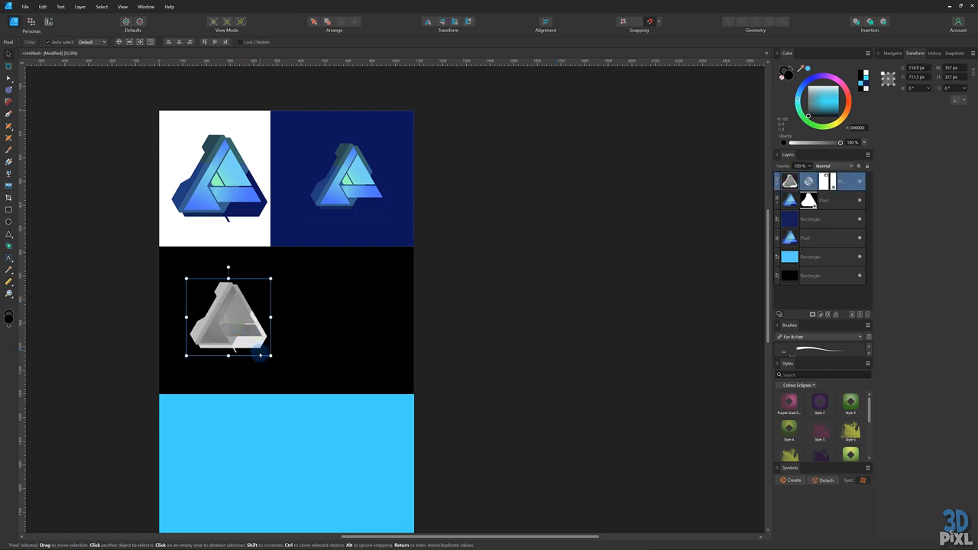
Step: Scale the grey logo copy down by its corner handle and start an export
drag(271, 355, 245, 330)
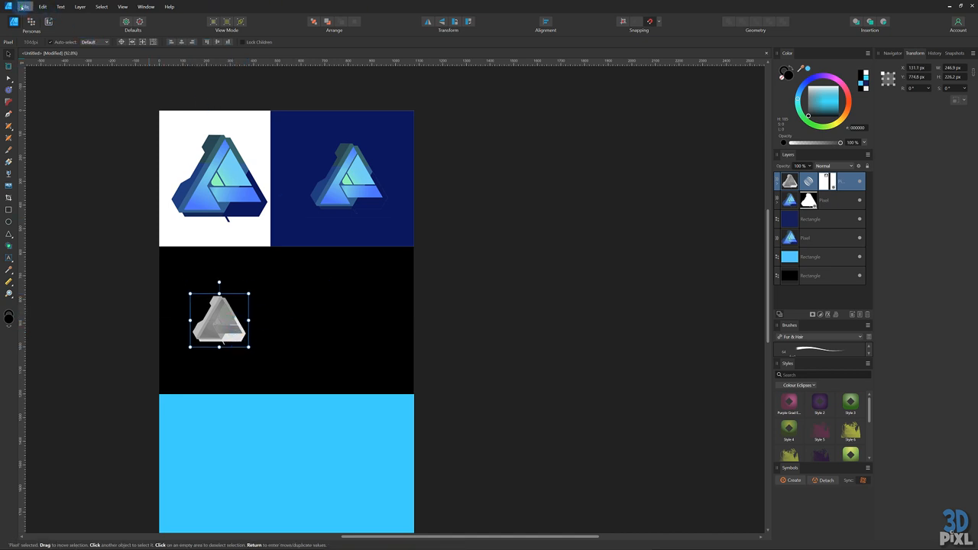
click(24, 6)
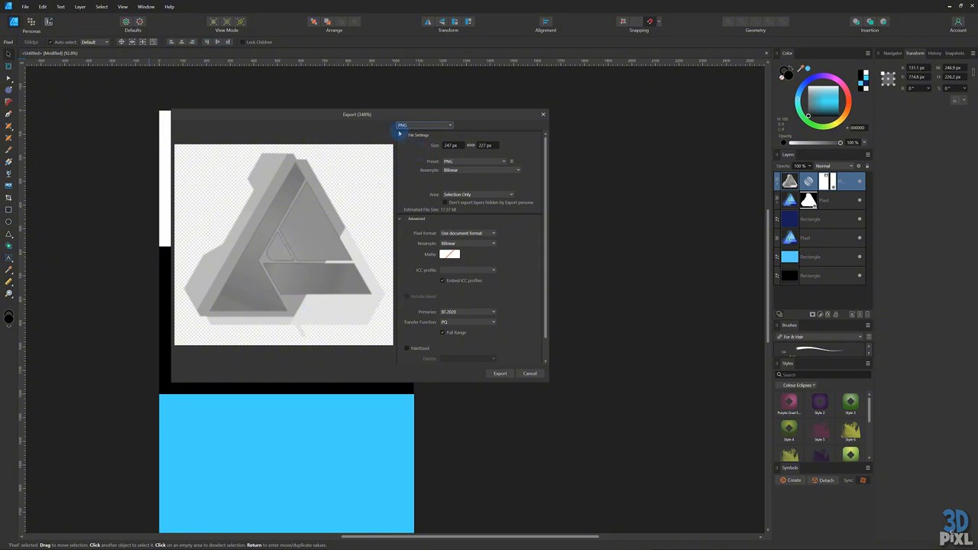
Step: Set the export format to WEBP with the WEBP (High Quality) preset and export the image
click(425, 126)
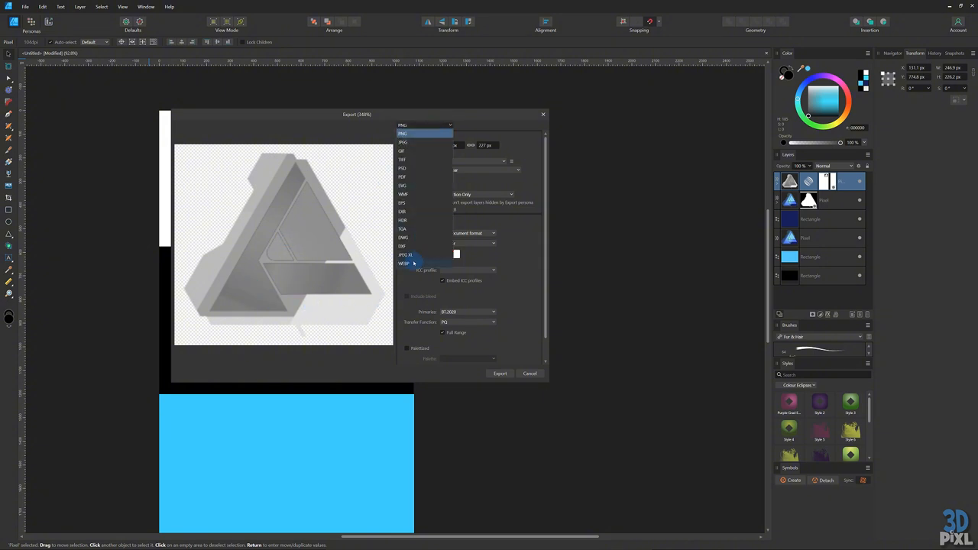
click(403, 263)
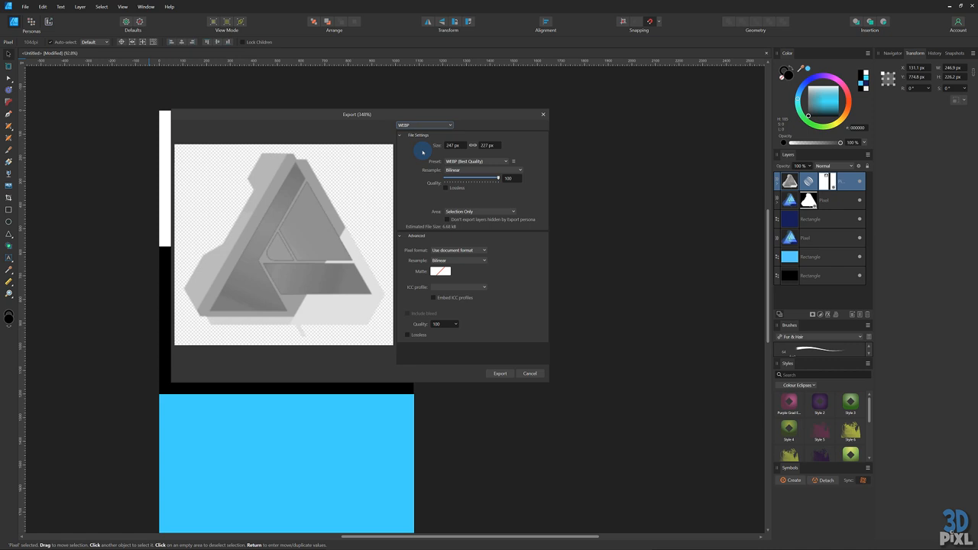
click(477, 162)
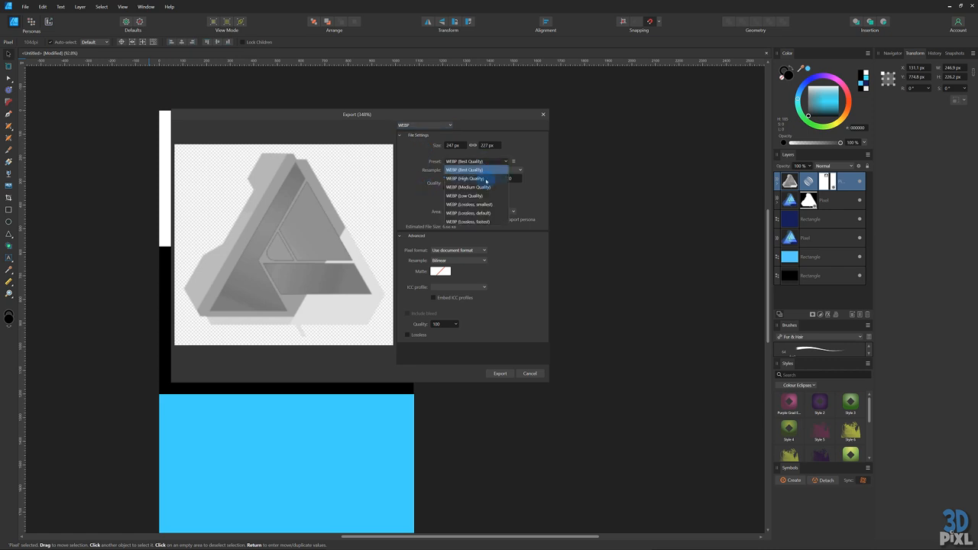
click(468, 186)
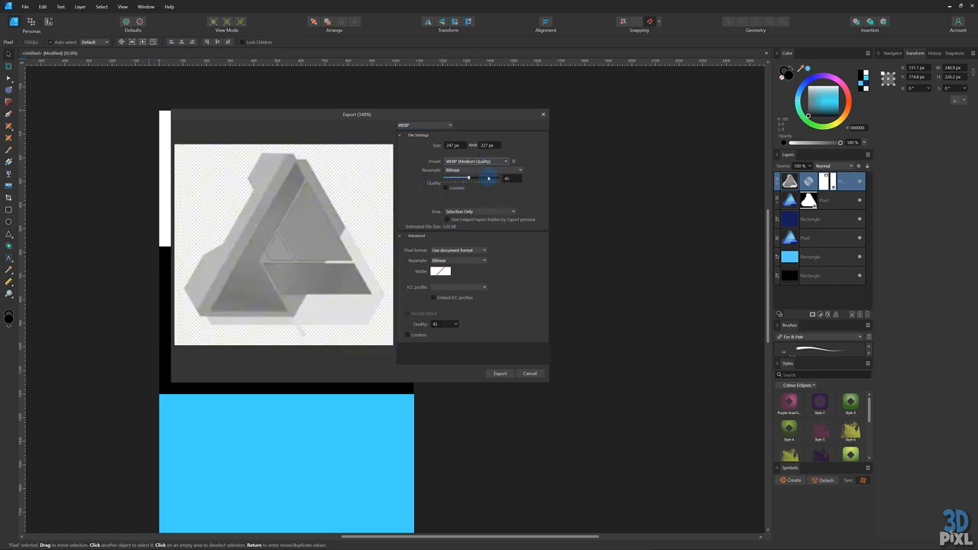
click(504, 162)
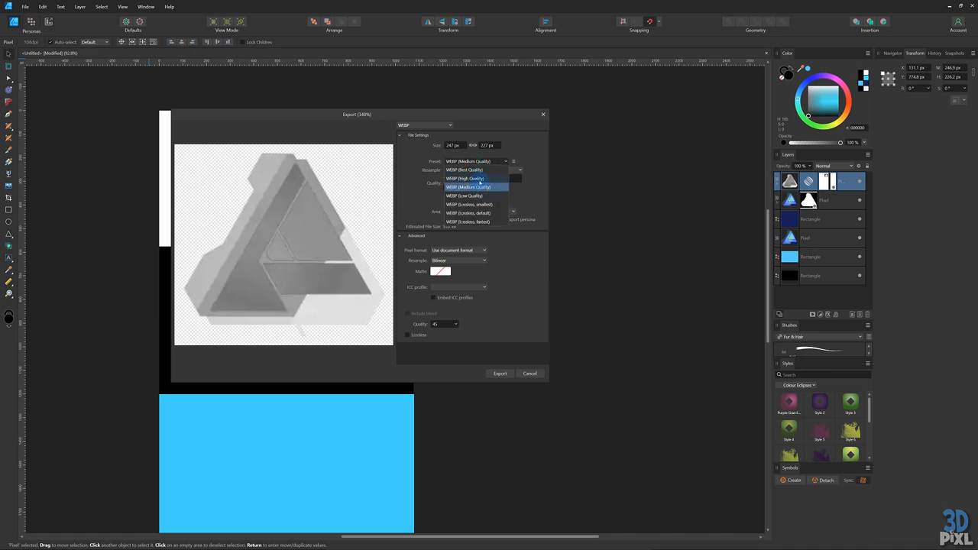
click(464, 177)
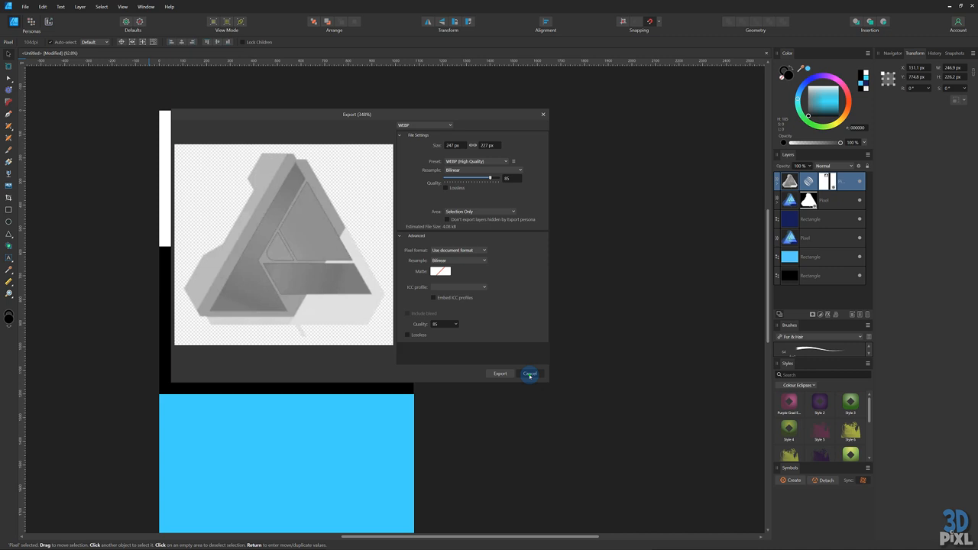
click(528, 373)
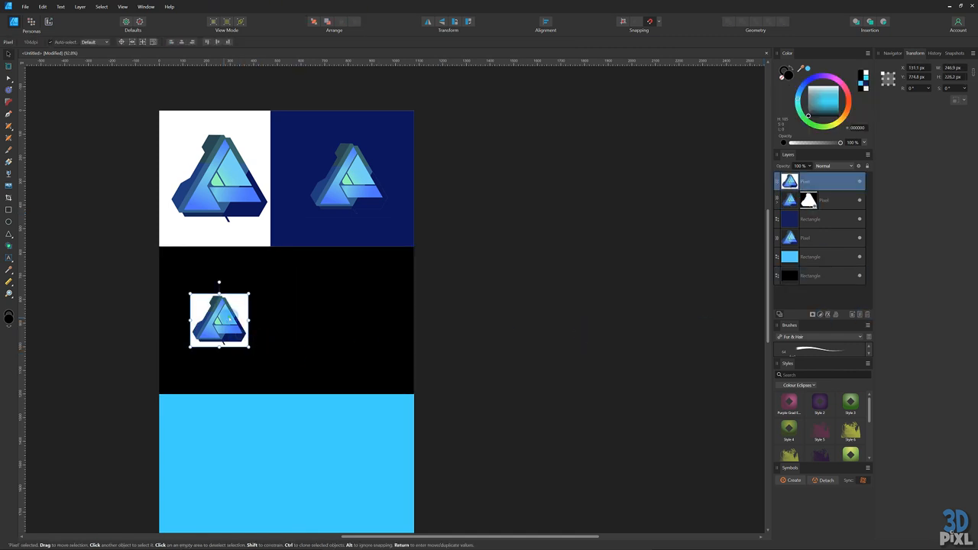
Step: Drag the coloured logo copy across the black panel and nudge it back to the centre
drag(220, 319, 333, 293)
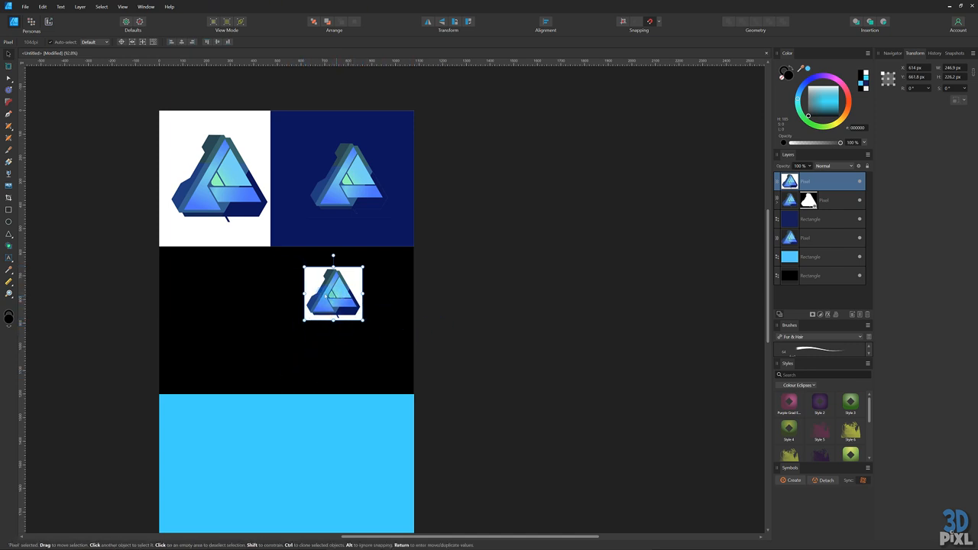
drag(333, 293, 281, 299)
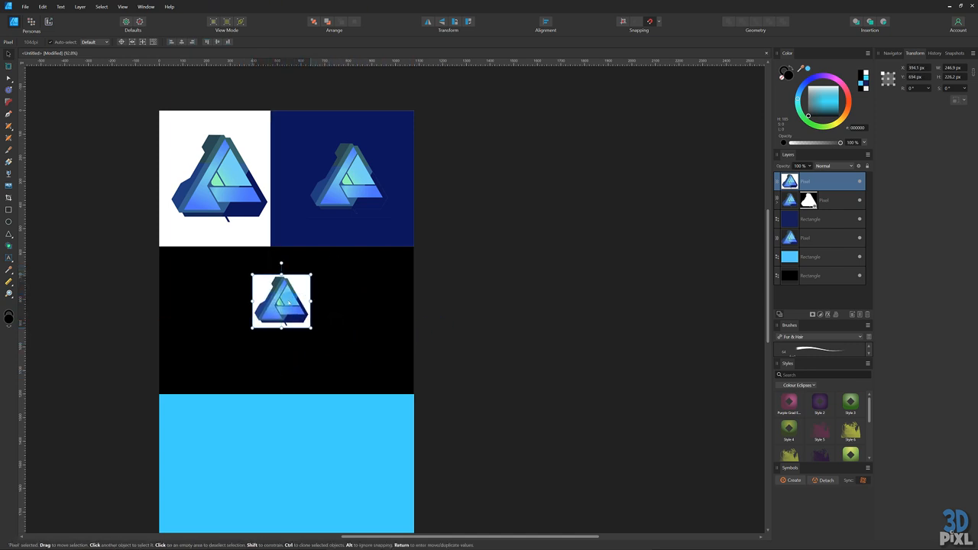
drag(281, 299, 271, 304)
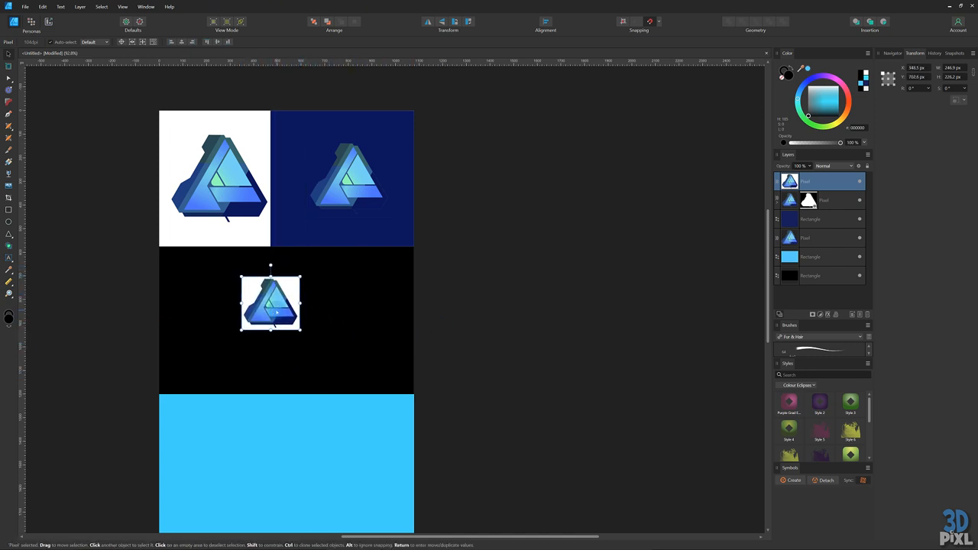